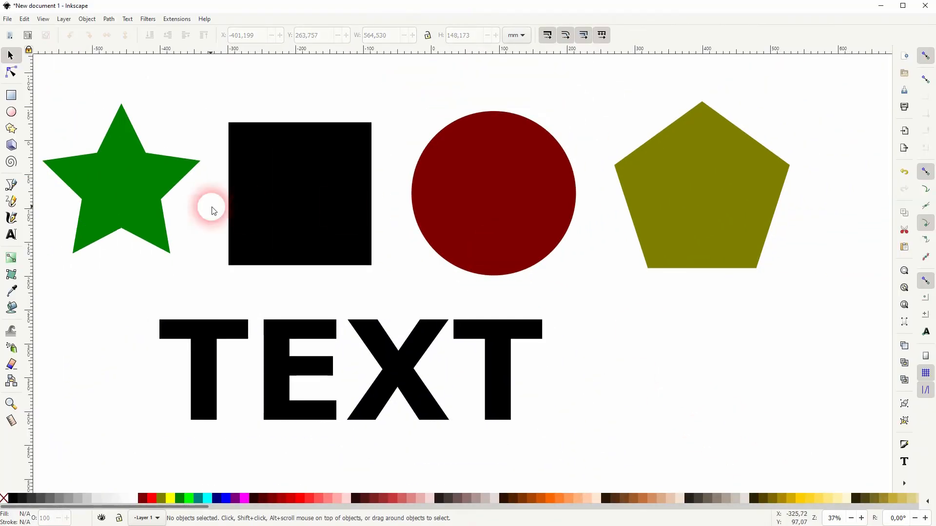
Apply Roughen to the green star with Max. segment size lowered to 1.000.
left_click(108, 18)
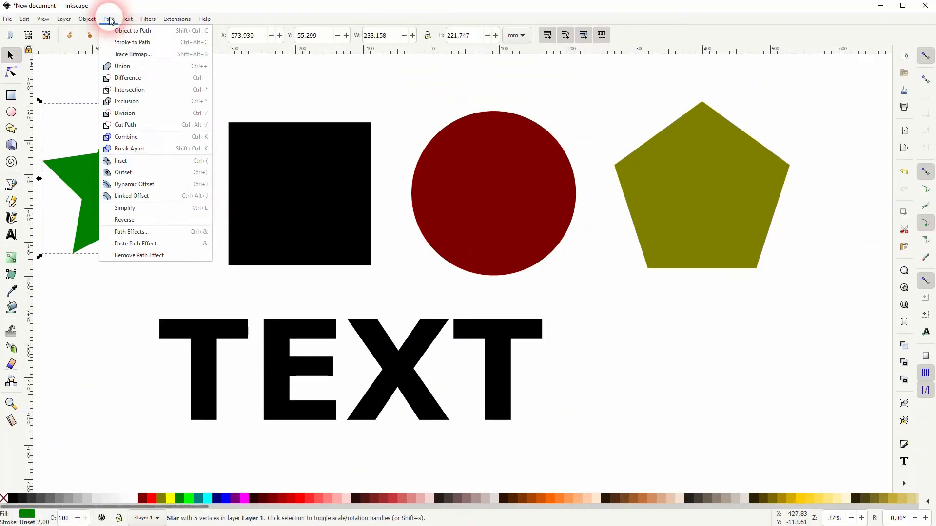
left_click(130, 231)
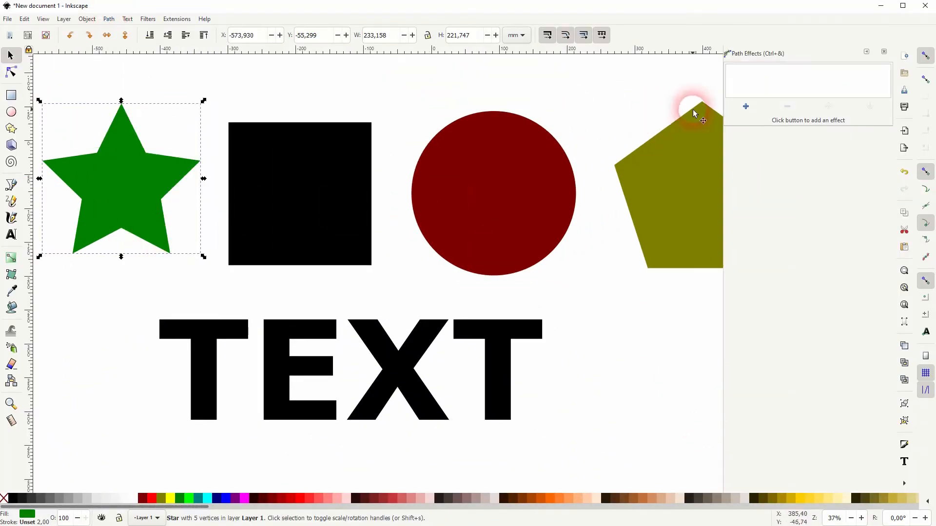
left_click(745, 106)
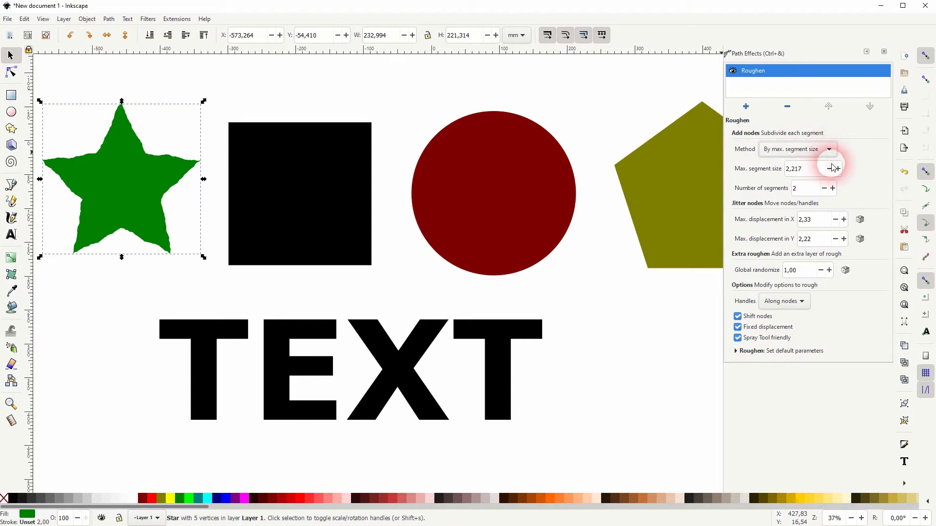
left_click(838, 169)
type("1,000")
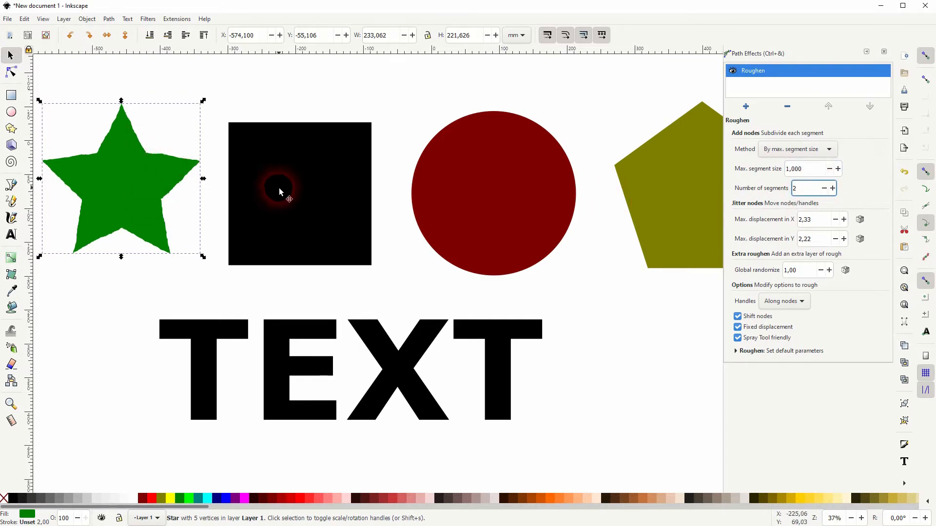
Apply Roughen to the black square, method By number of segments, raised to 20 segments.
left_click(786, 106)
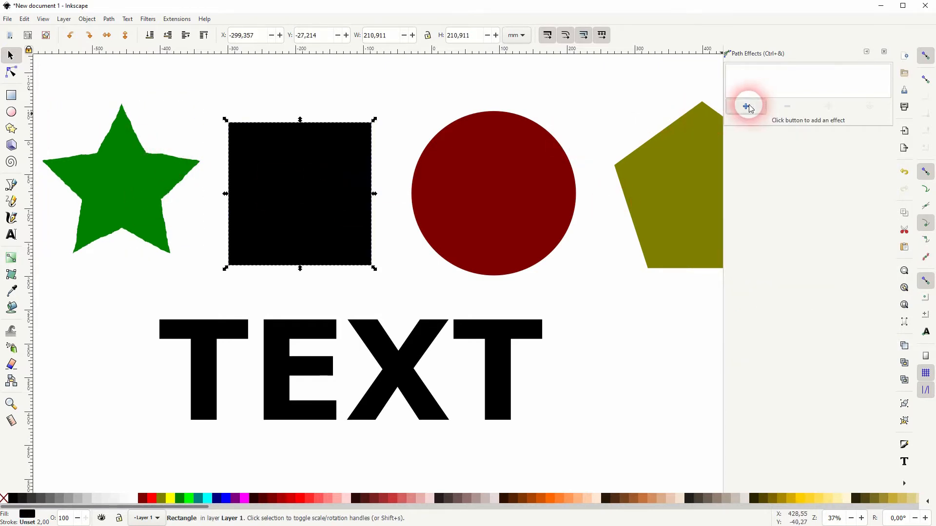
left_click(745, 106)
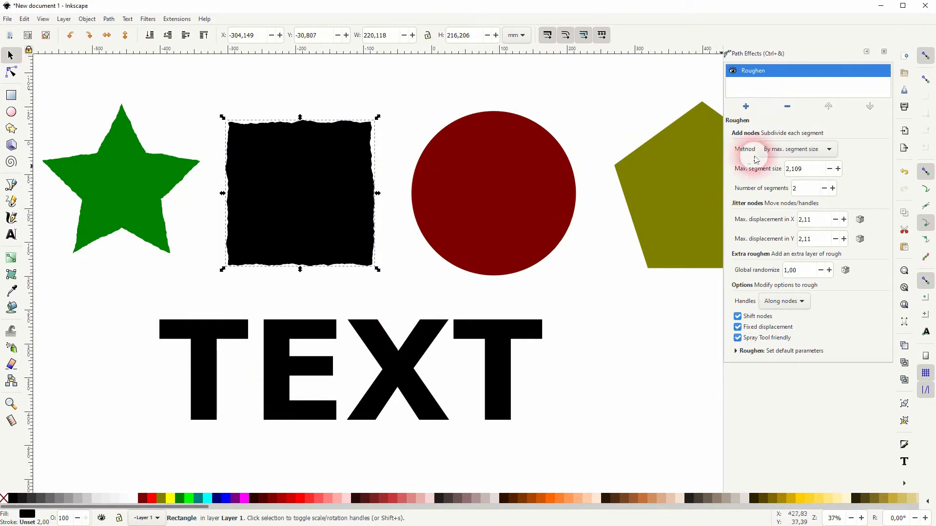
left_click(796, 148)
type("17,109")
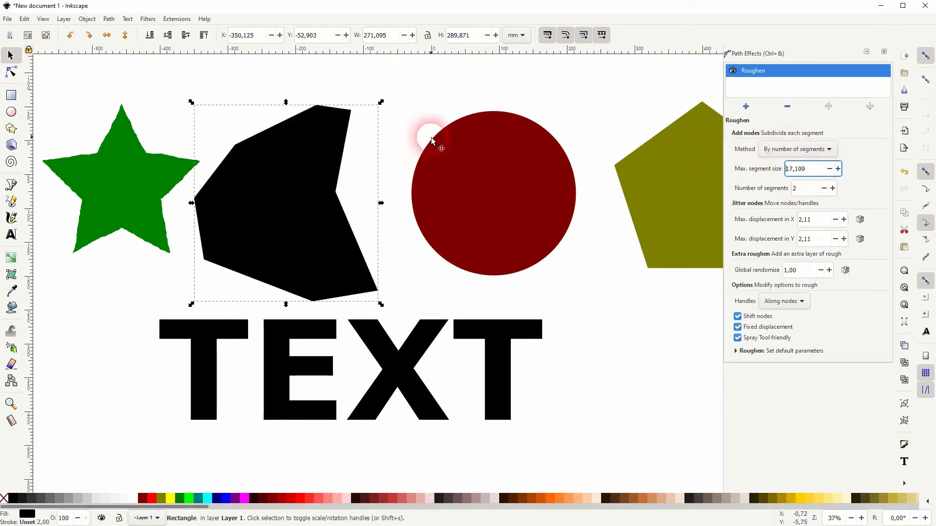
left_click(843, 188)
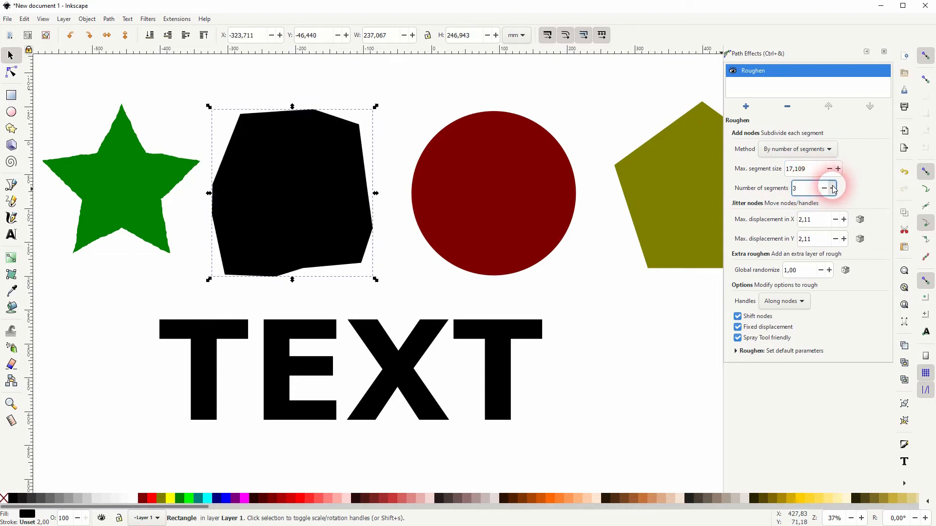
left_click(833, 188)
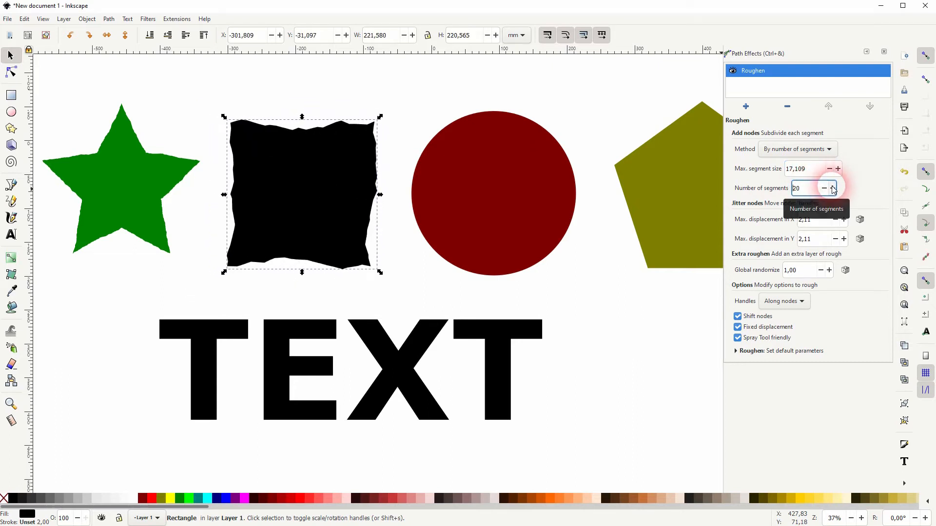
left_click(833, 188)
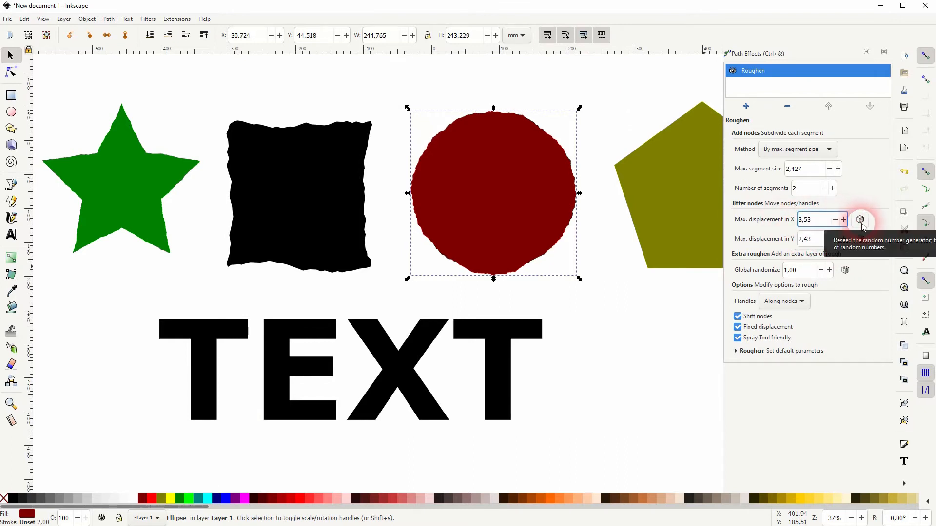
Reseed the red circle's Roughen randomness several times for a new edge pattern.
left_click(860, 220)
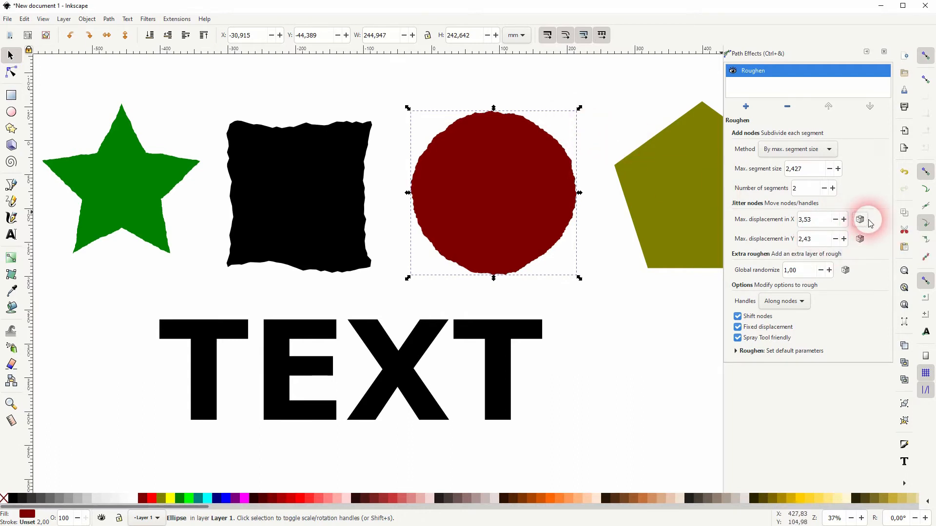
left_click(859, 219)
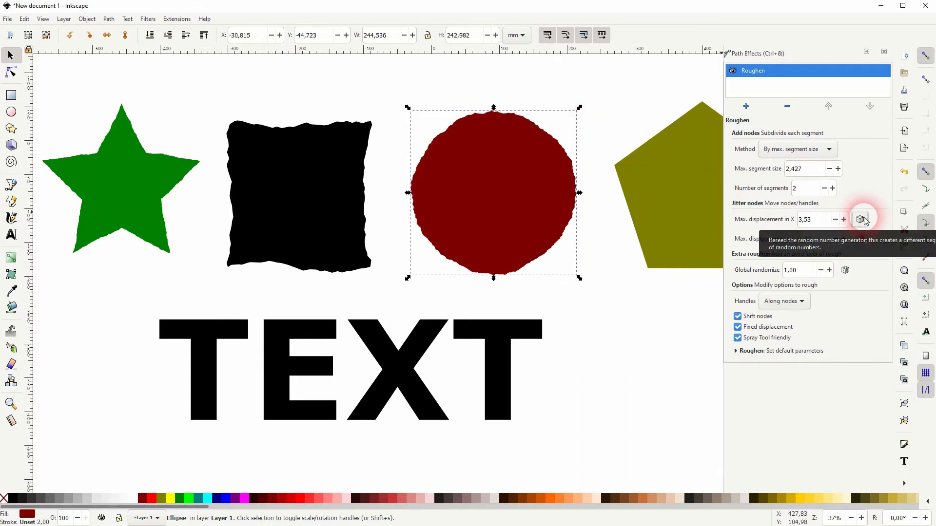
left_click(861, 219)
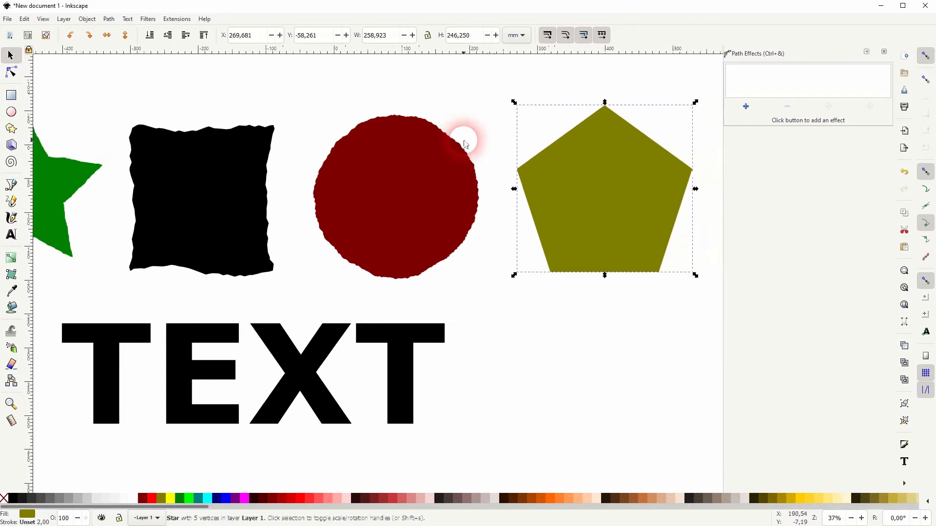
Apply Roughen to the olive pentagon using the By number of segments method.
left_click(745, 106)
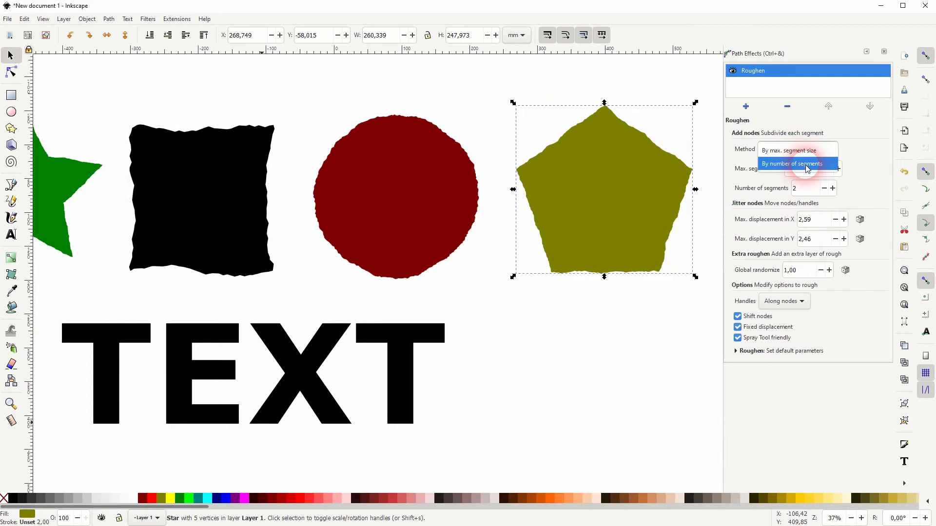
left_click(792, 164)
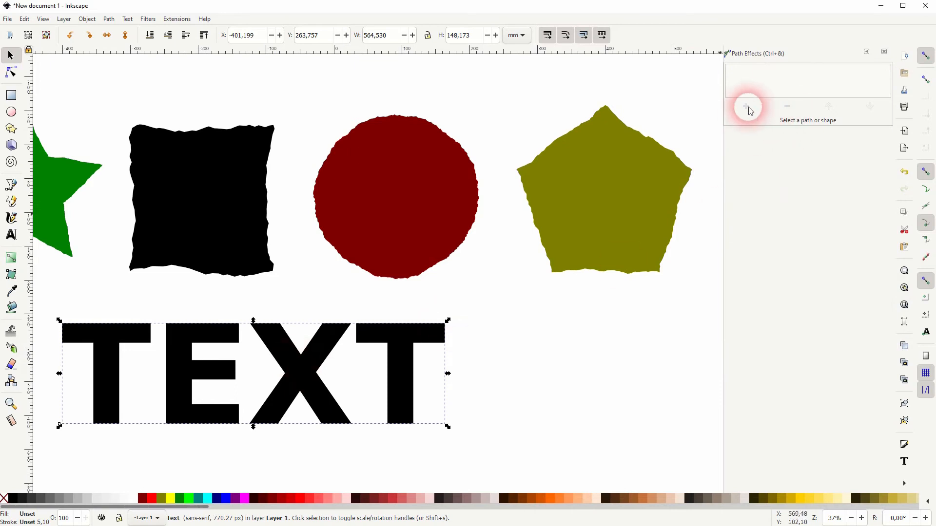
Convert TEXT to paths and roughen the letters with Max. segment size about 17.482.
left_click(109, 19)
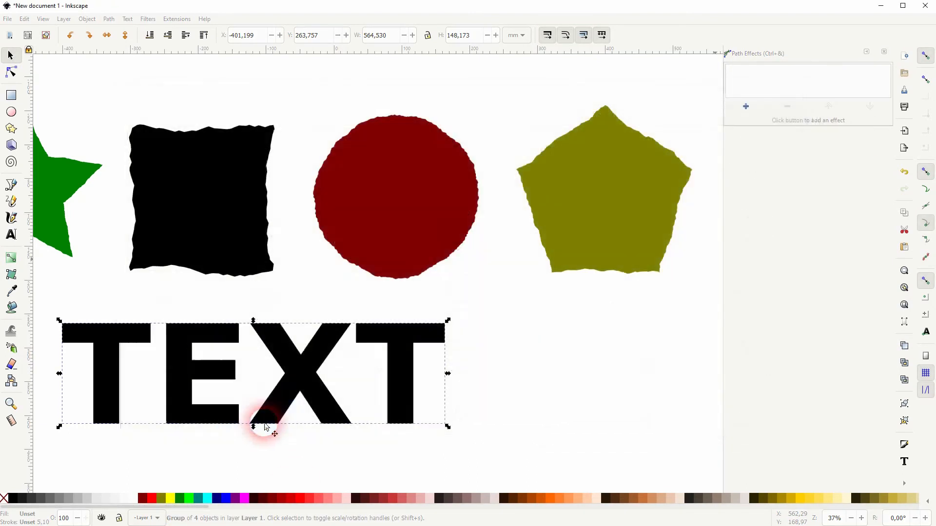
left_click(745, 106)
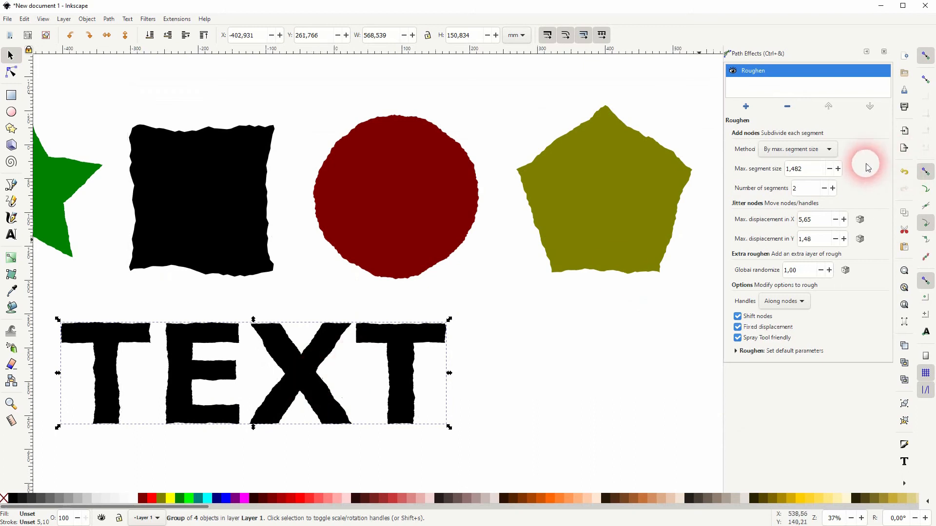
left_click(837, 169)
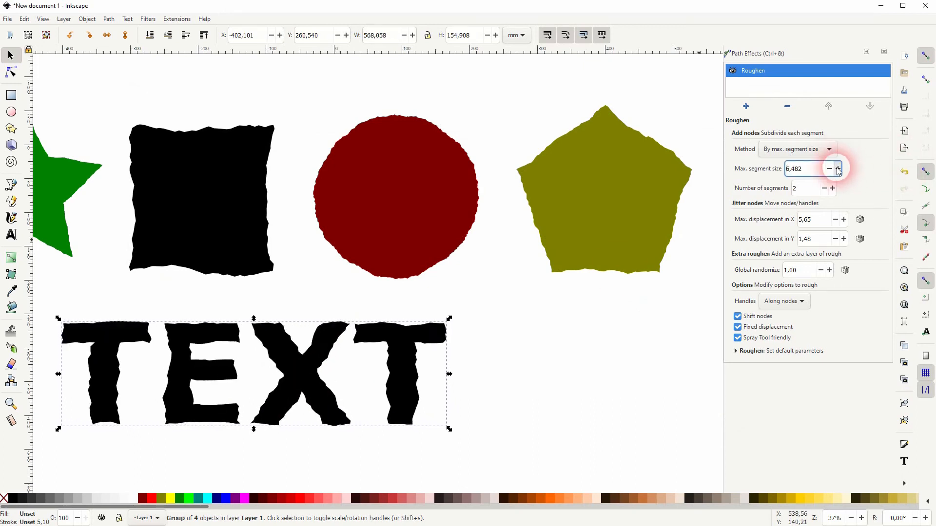
left_click(837, 168)
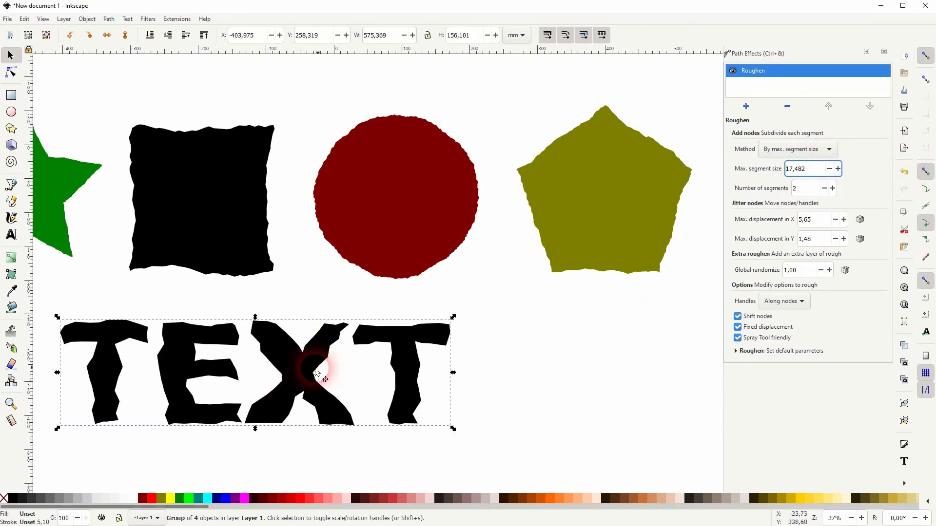